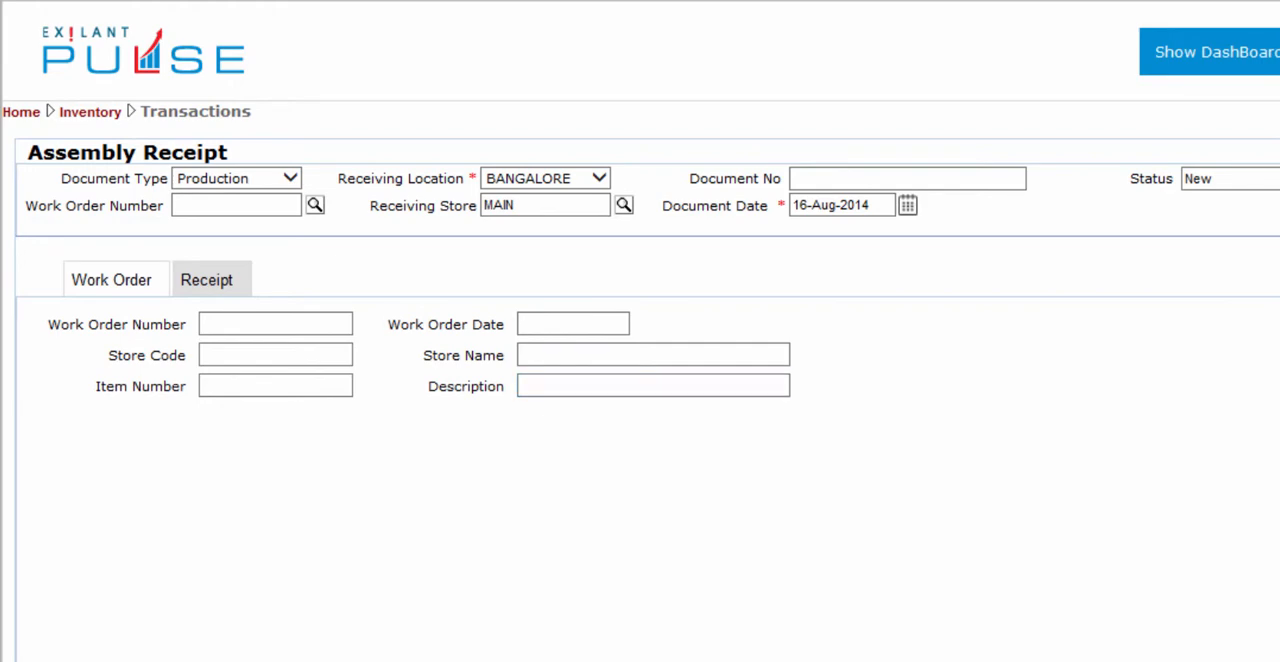
Select work order 1415/WOR/000001 dated 10-Mar-2014 from the Work Order Number lookup.
{"action": "left_click", "coordinate": [315, 205]}
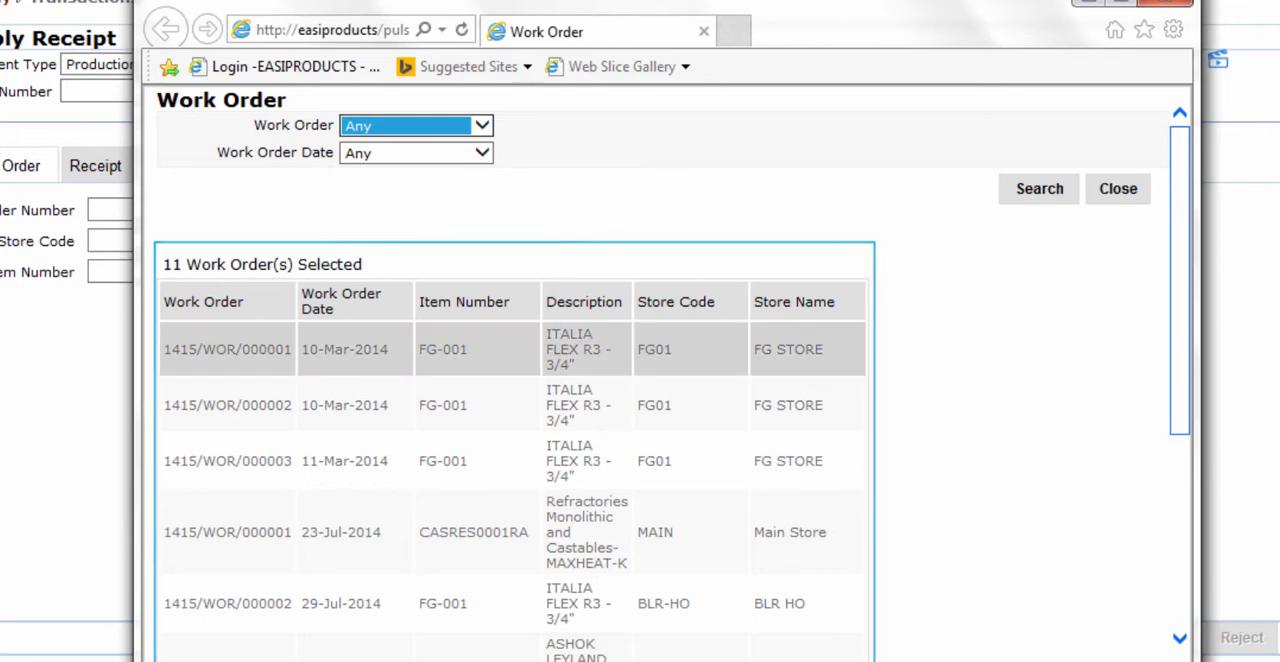
{"action": "left_click", "coordinate": [227, 349]}
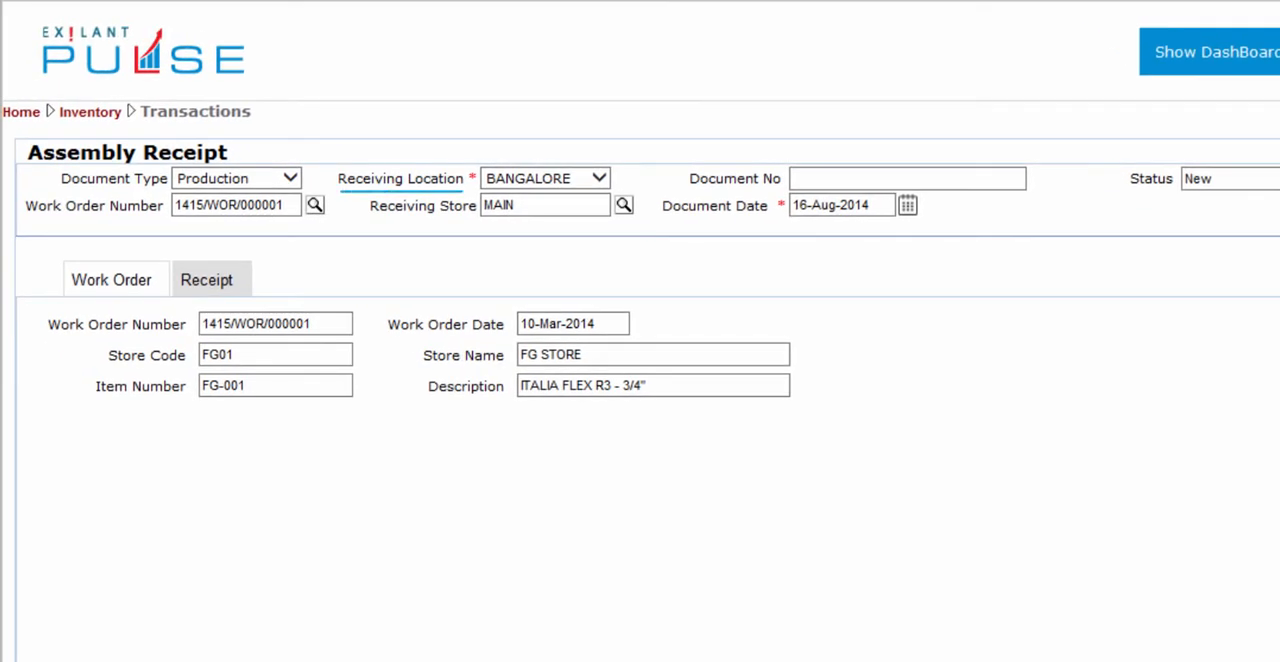
Choose BANGALORE as the receiving location, keeping store MAIN.
{"action": "left_click", "coordinate": [598, 178]}
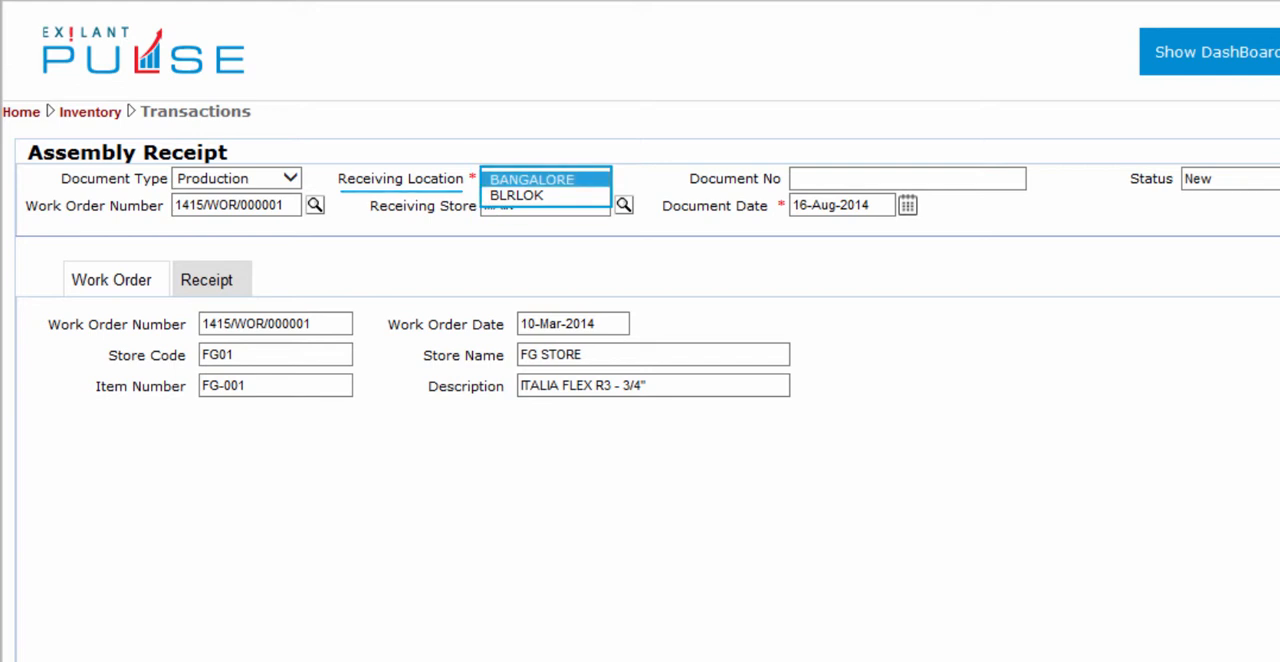
{"action": "left_click", "coordinate": [531, 179]}
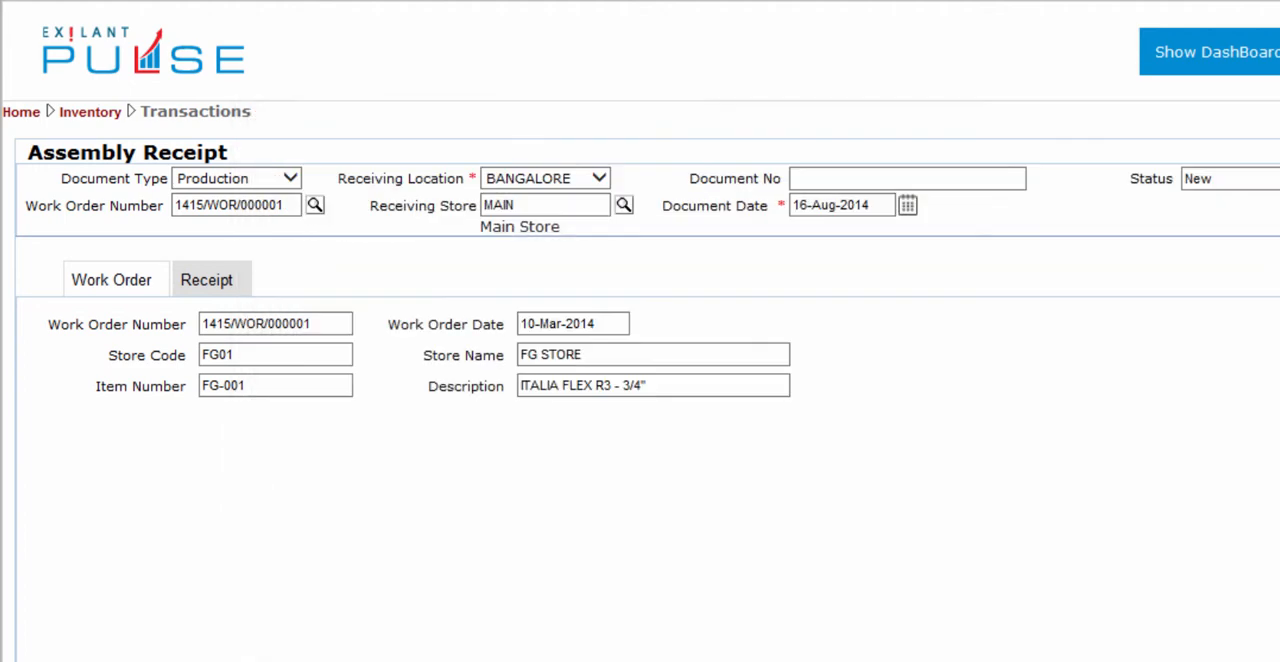
{"action": "left_click", "coordinate": [905, 178]}
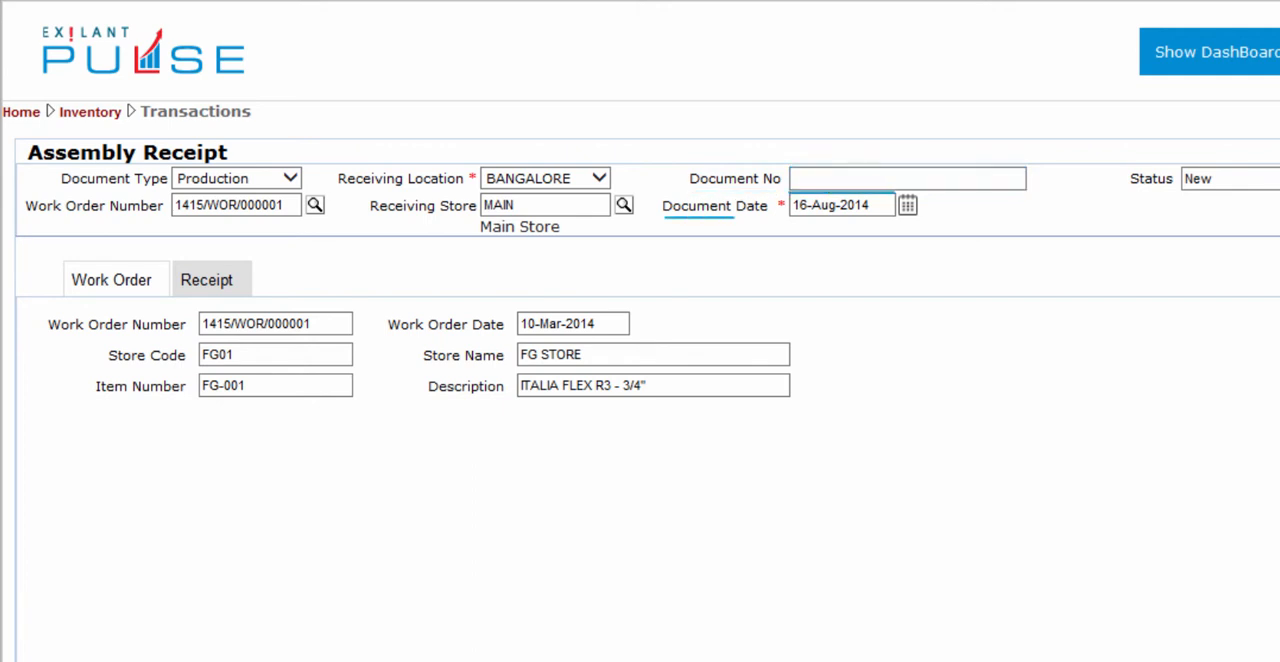
{"action": "left_click", "coordinate": [842, 204]}
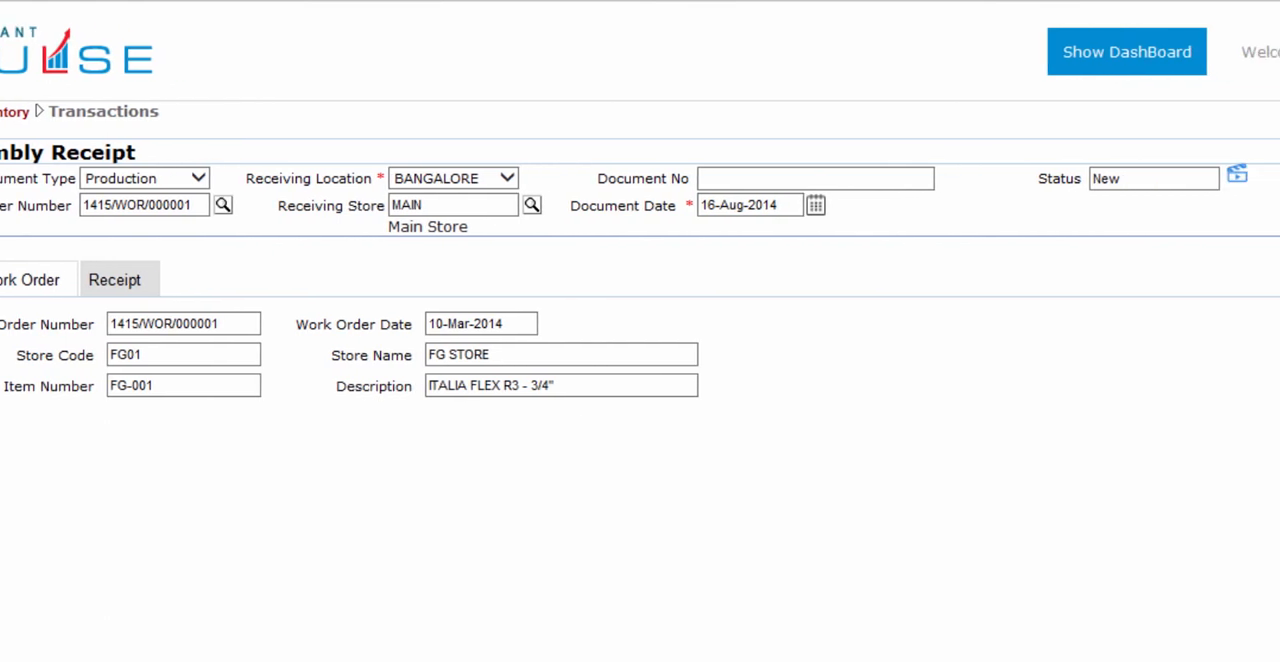
{"action": "left_click", "coordinate": [1153, 178]}
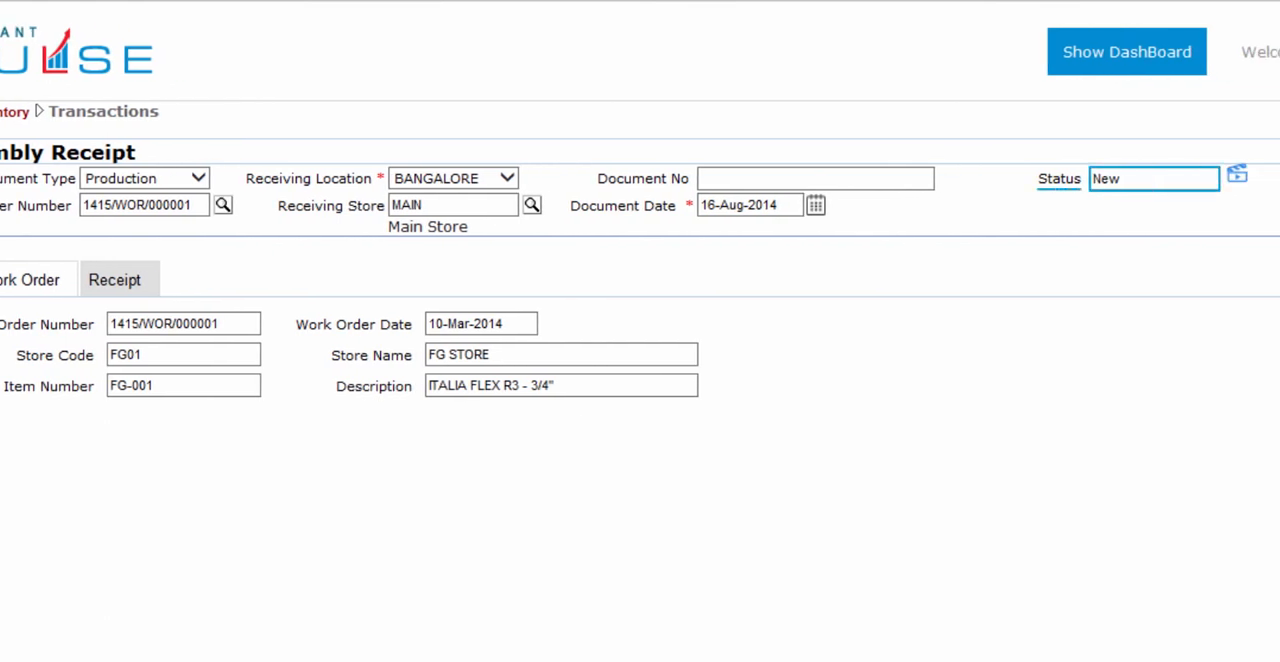